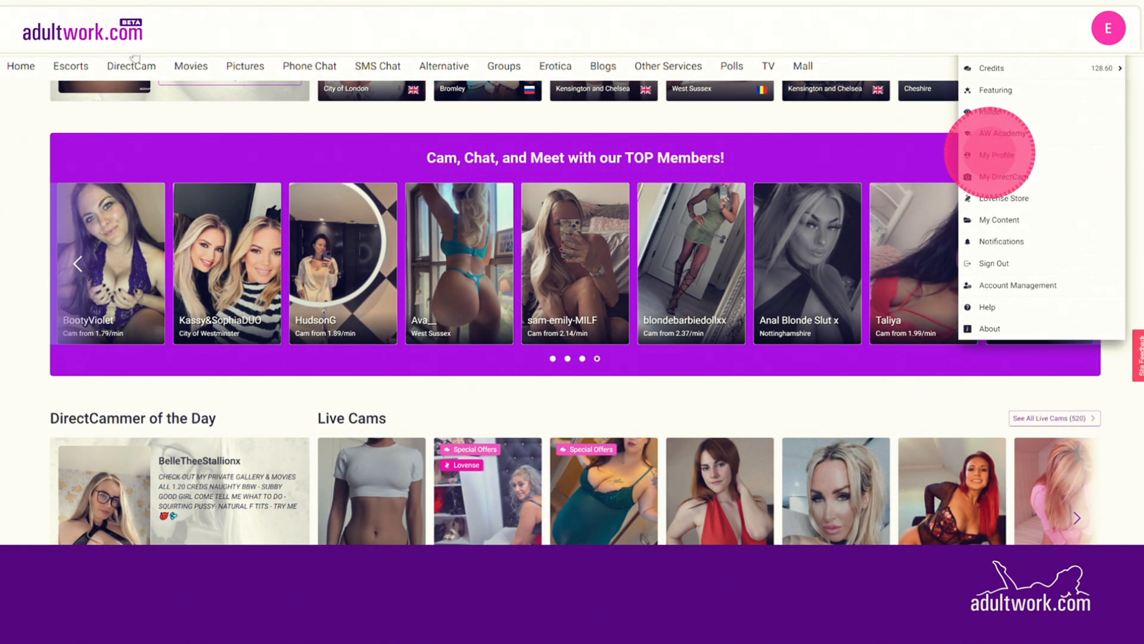
Choose Featuring from the avatar's account menu to reach the Feature Profile page.
left_click(997, 155)
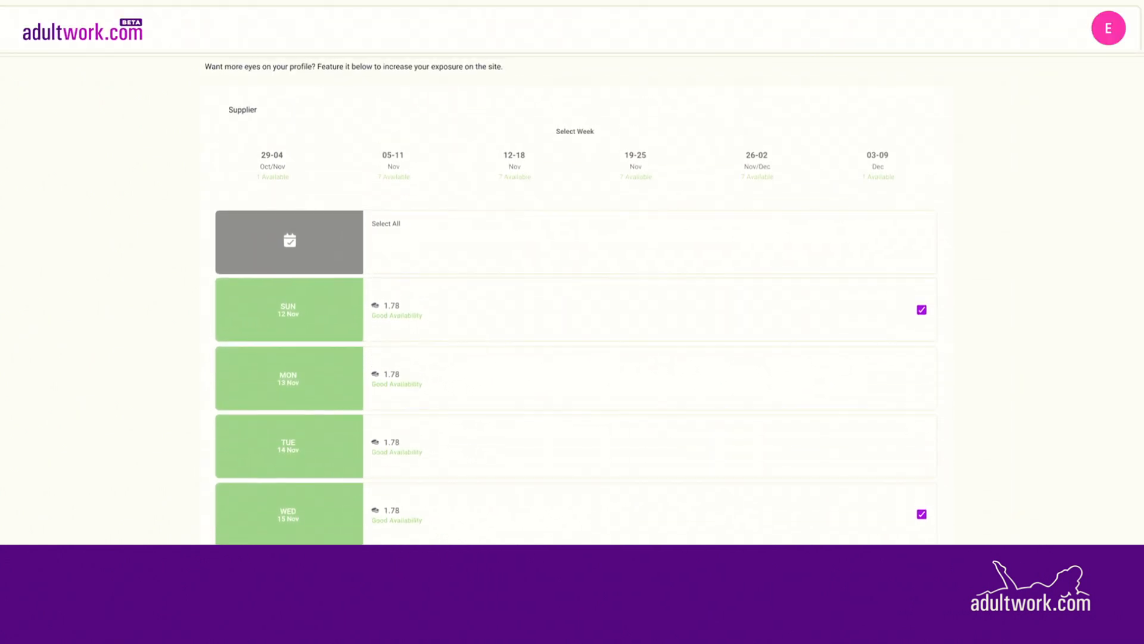
Select all days of the 19–25 Nov week and feature the profile for 8 days (Aw 14.40).
left_click(756, 167)
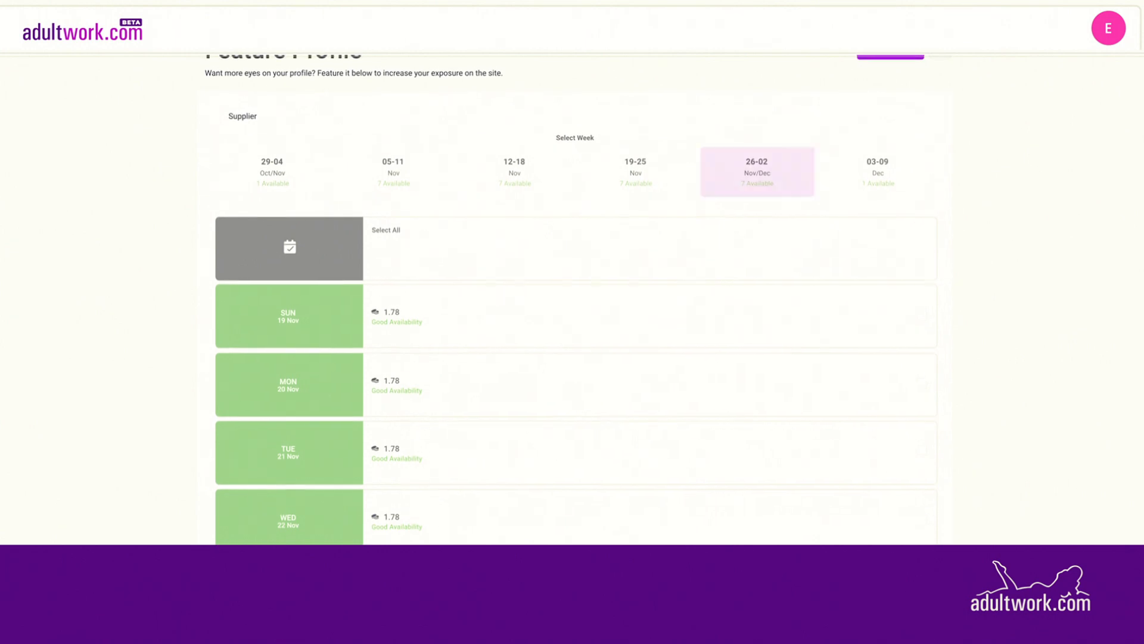
left_click(289, 248)
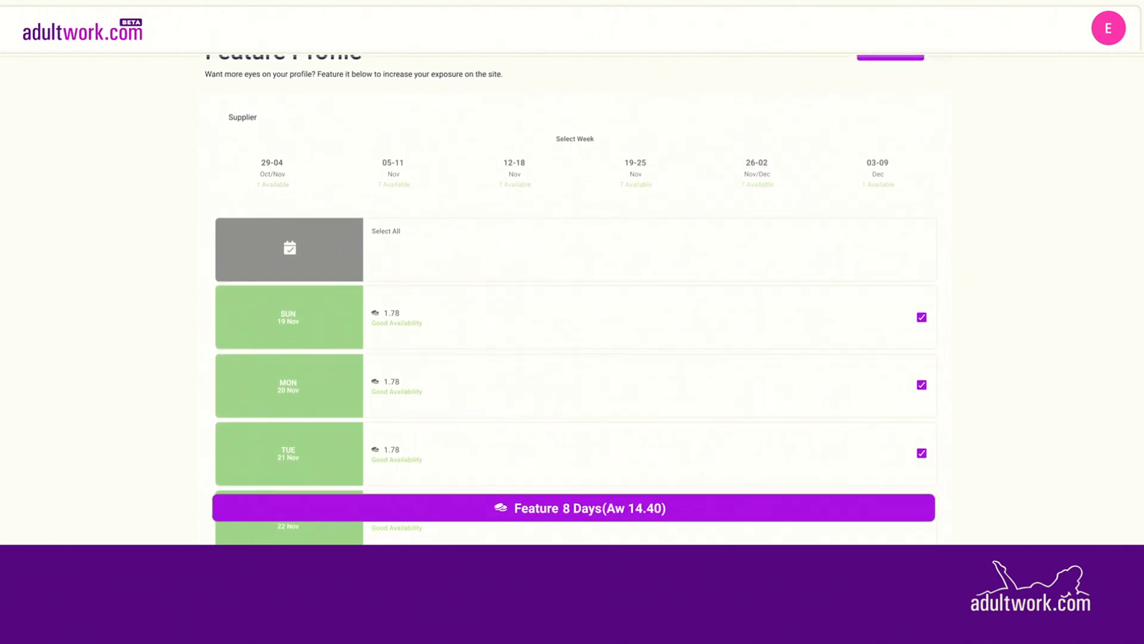
scroll("up", 3)
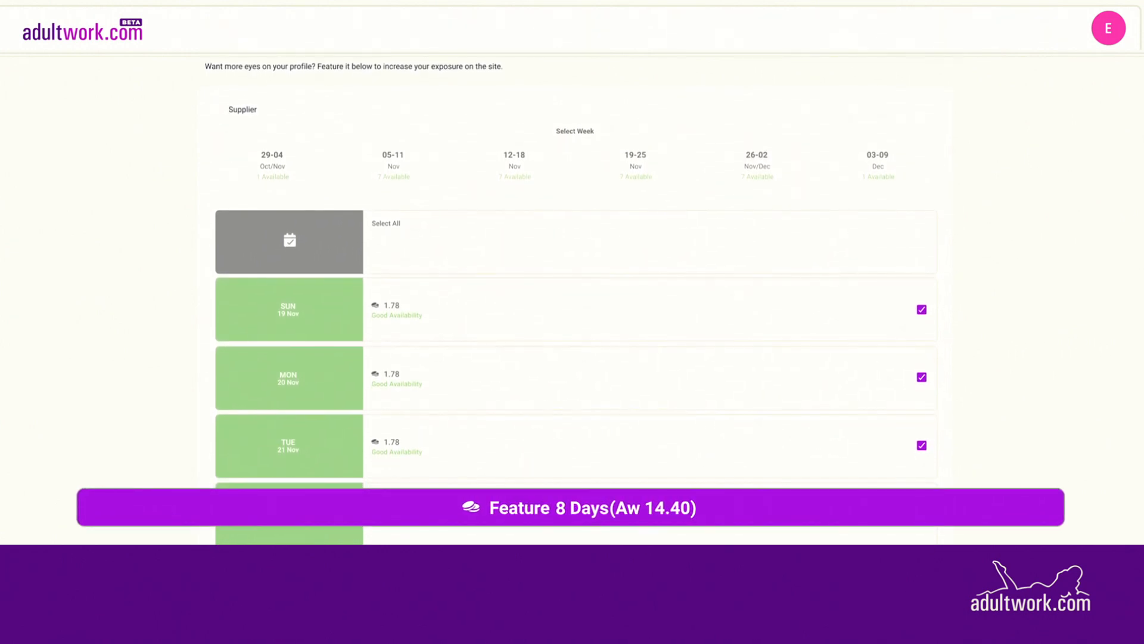
left_click(578, 508)
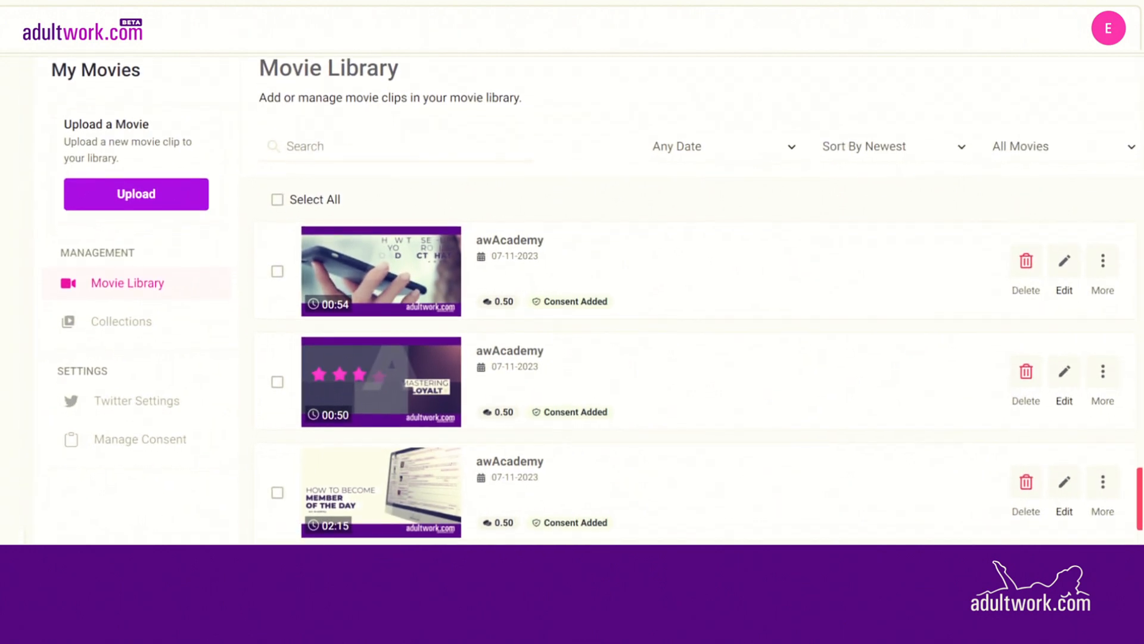
Scroll down the Movies page to the Featured Movies listing.
scroll("down", 3)
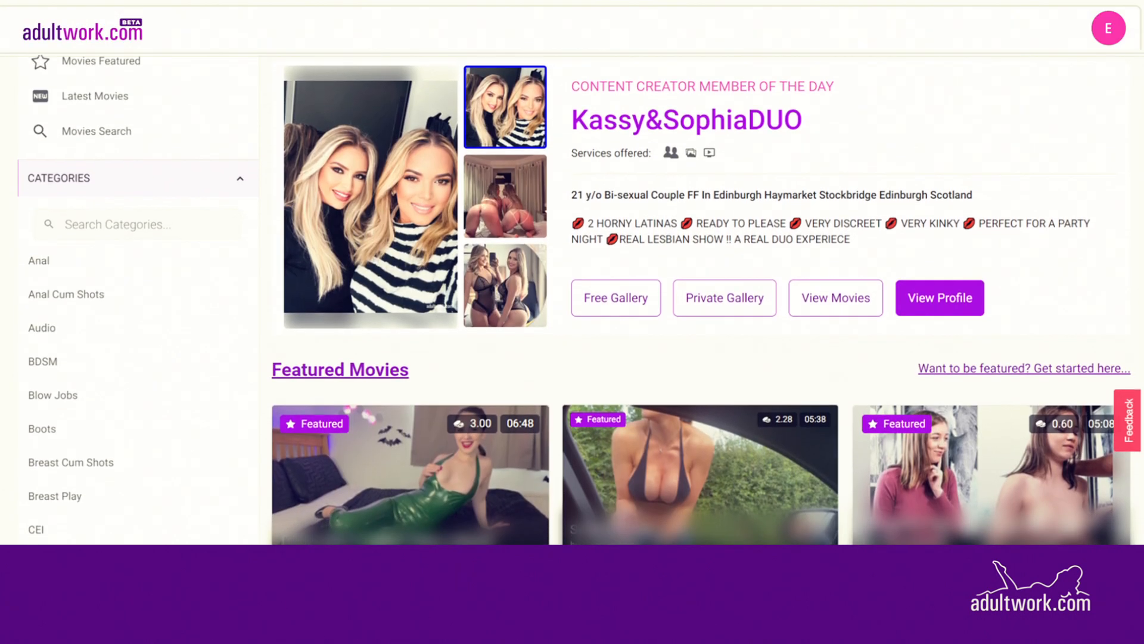
scroll("down", 3)
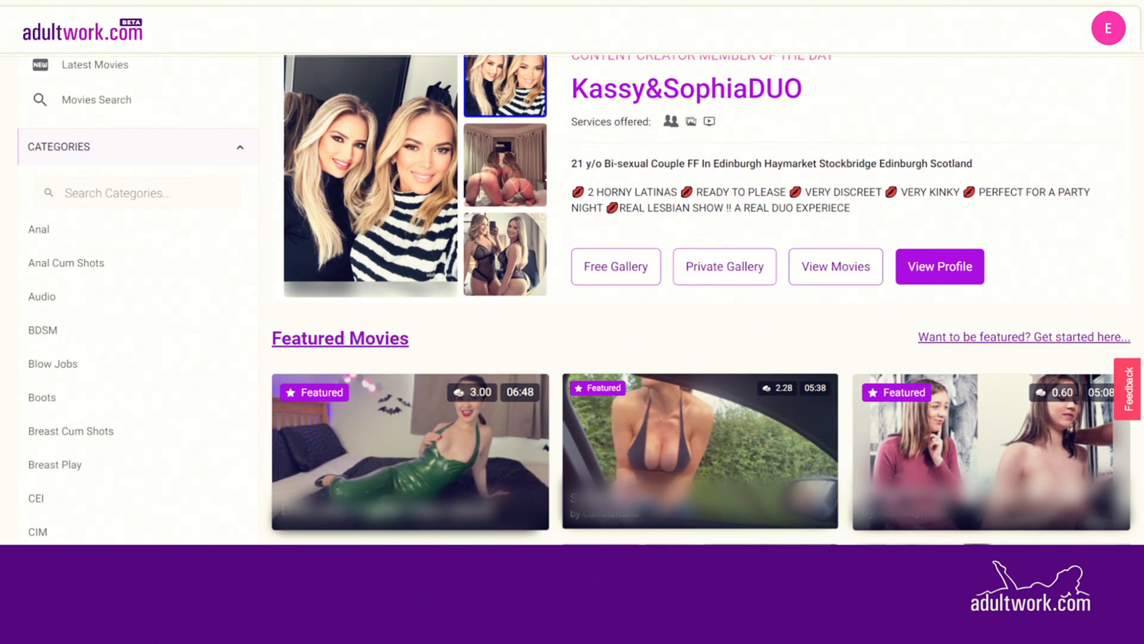
scroll("down", 3)
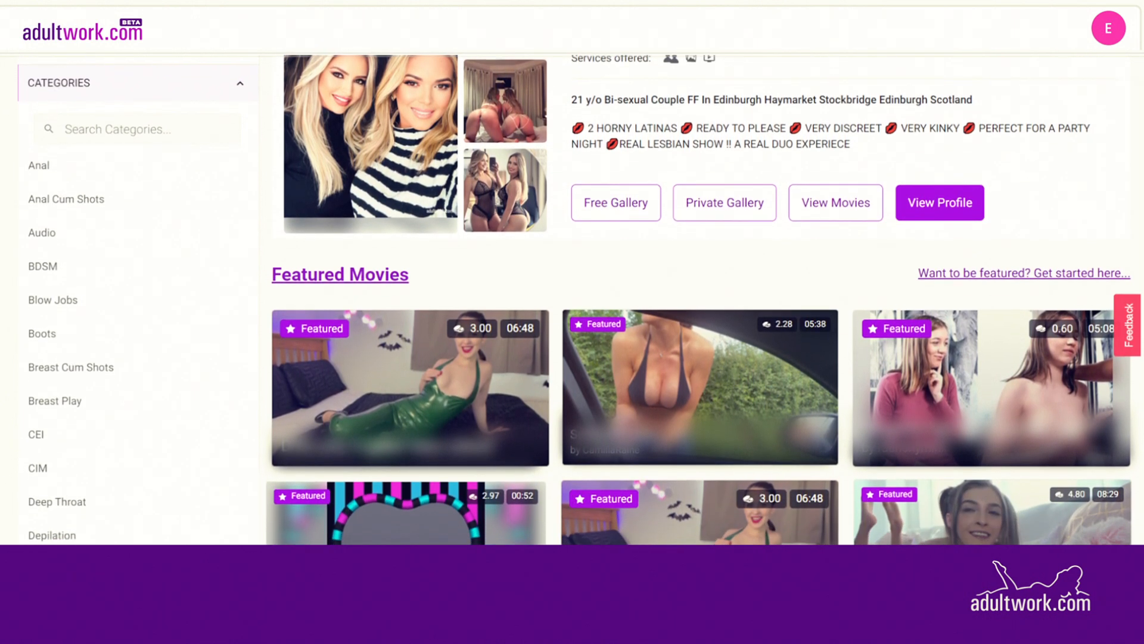
scroll("down", 3)
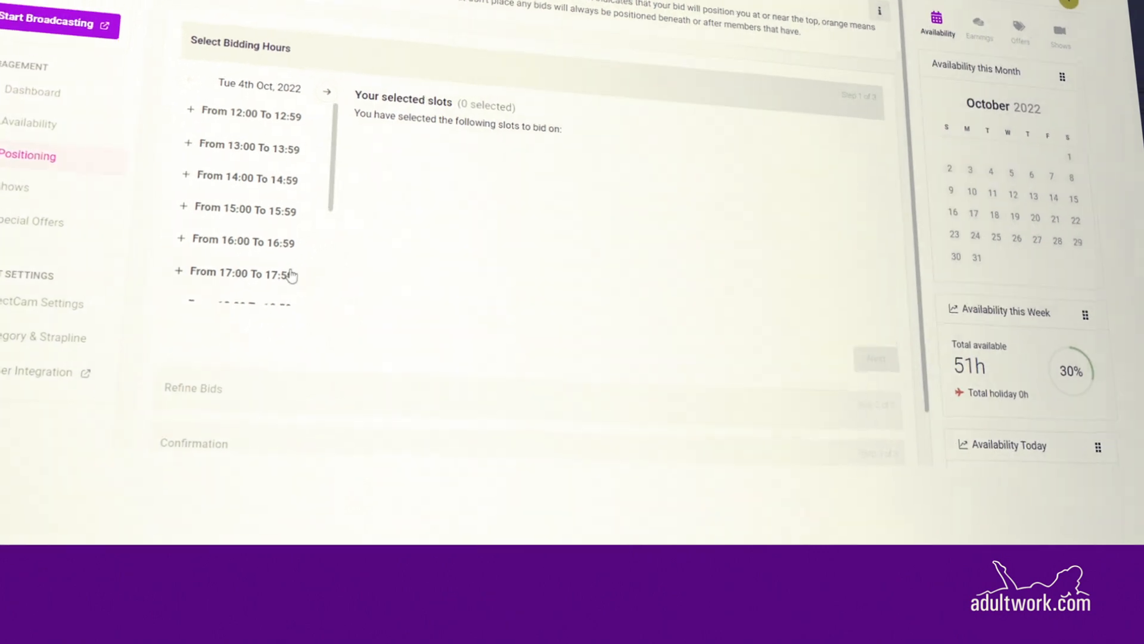
Queue the 16:00–16:59 position slot for bidding, then open the 13 July DirectCammer auction.
left_click(240, 241)
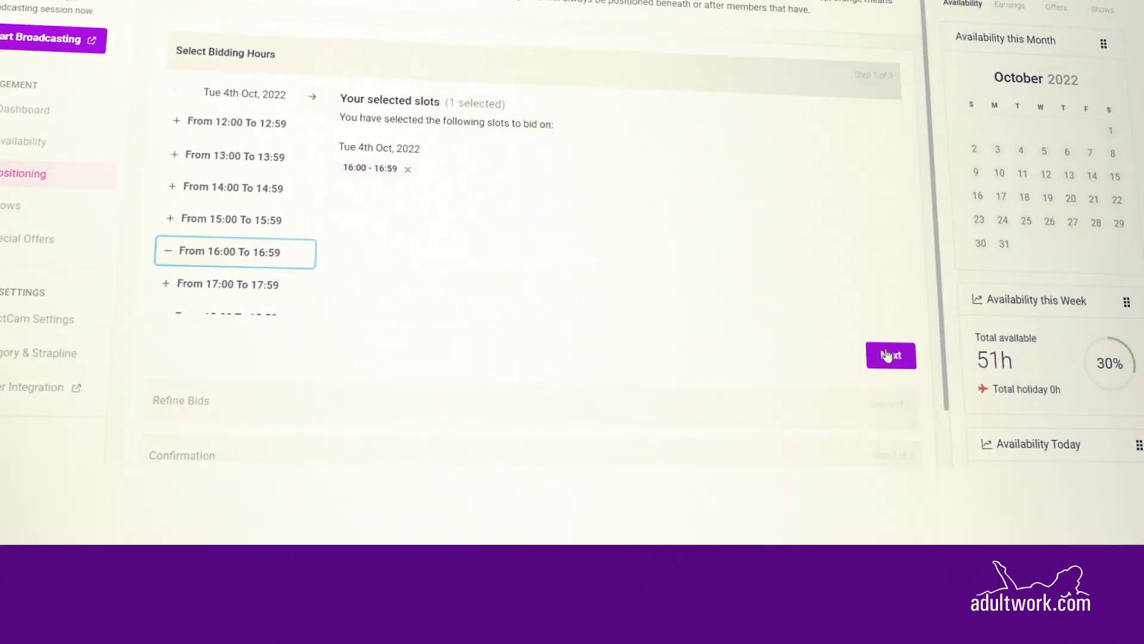
left_click(890, 355)
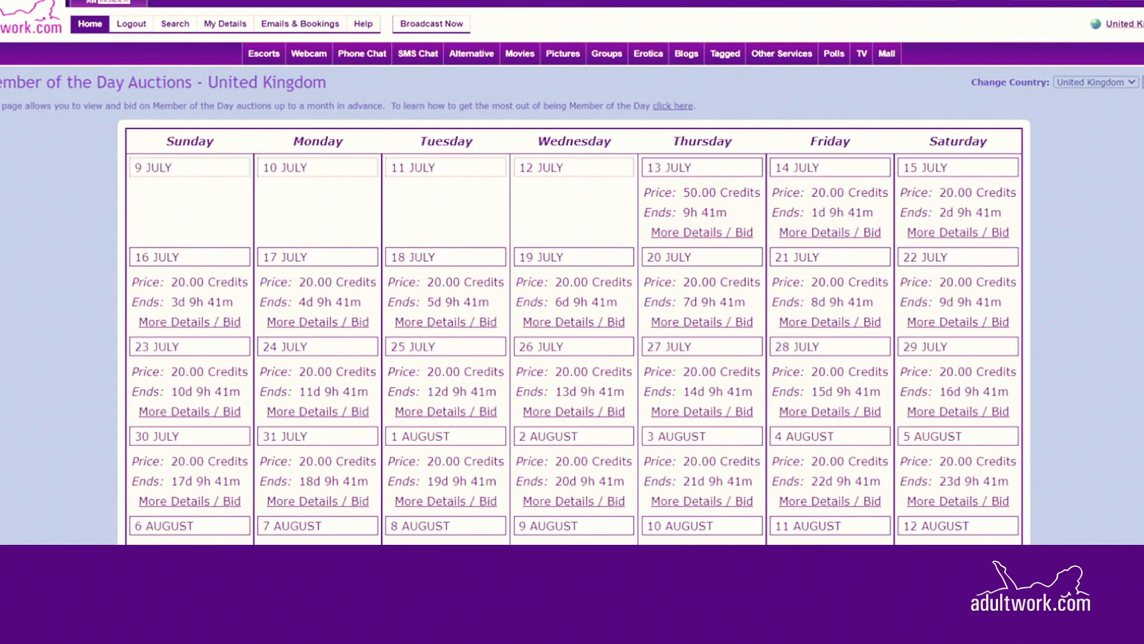
left_click(702, 232)
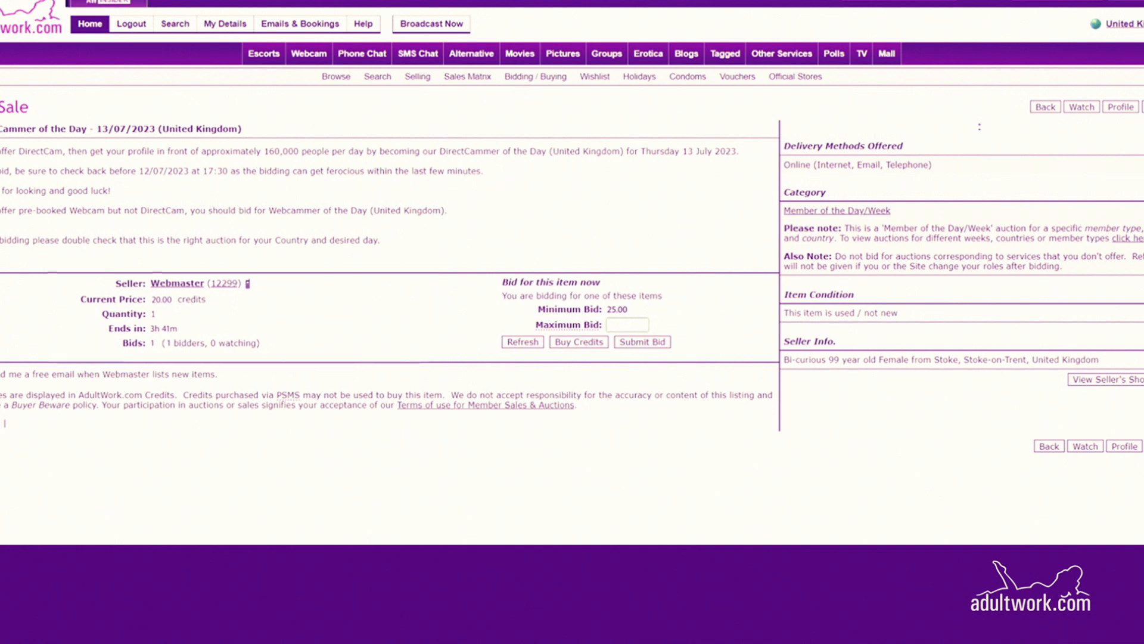